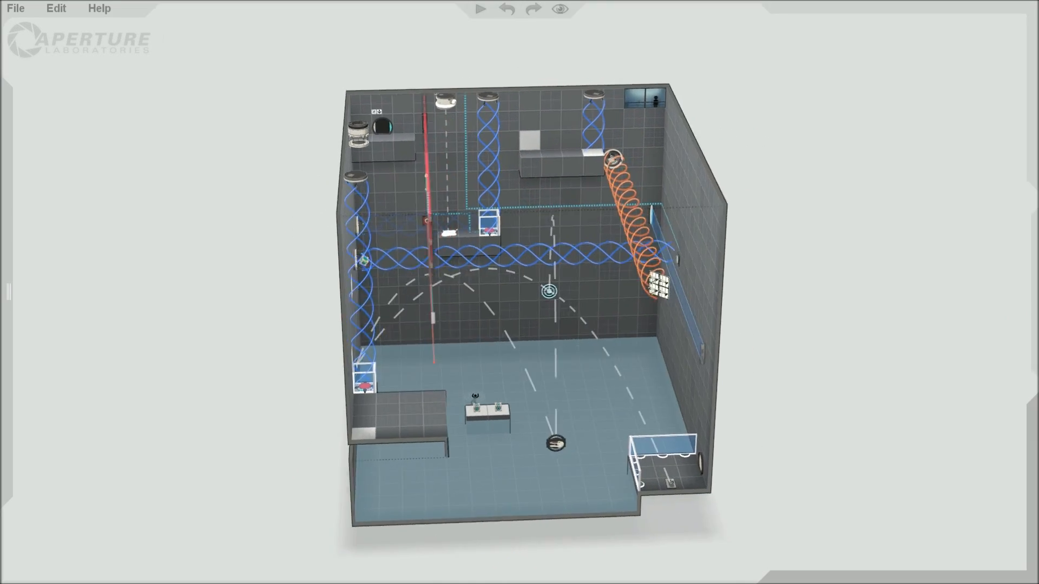
# Step: Build and launch a first-person playtest of the finished chamber from the editor toolbar
pyautogui.click(479, 8)
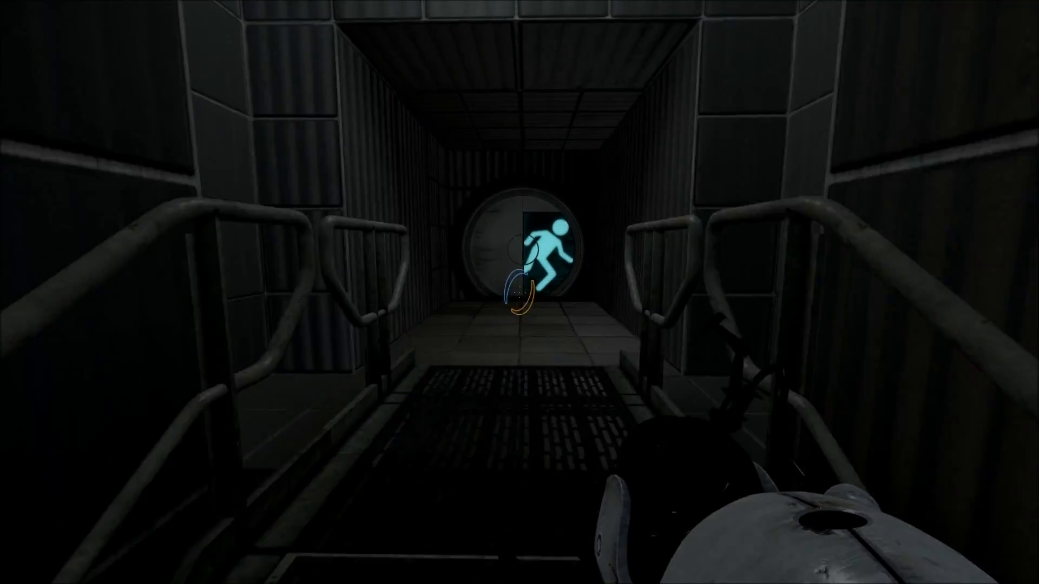
# Step: Walk forward through the entrance door into the chamber beneath the funnels and lasers
pyautogui.press('w')
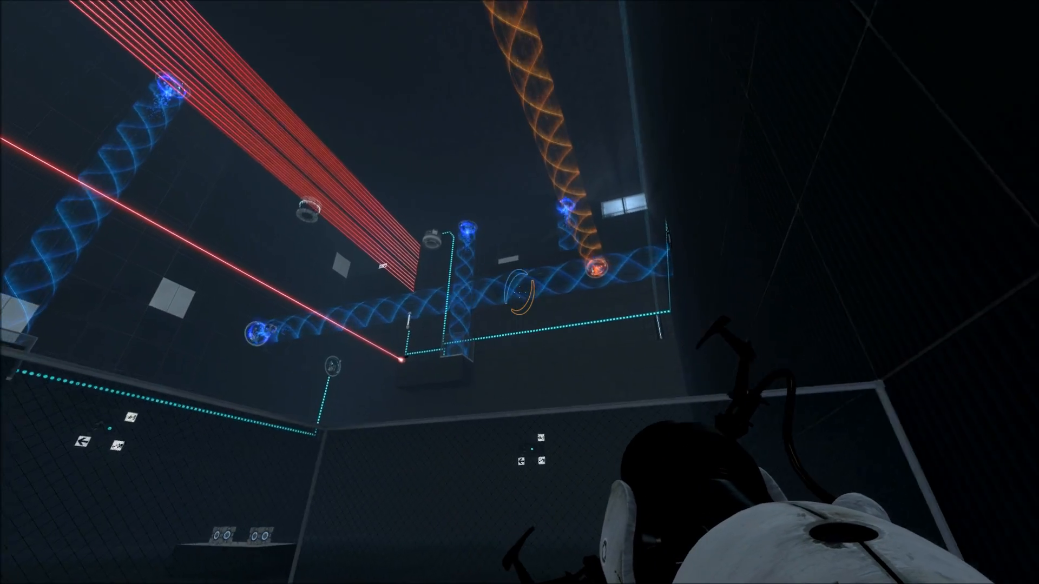
pyautogui.moveTo(519, 292)
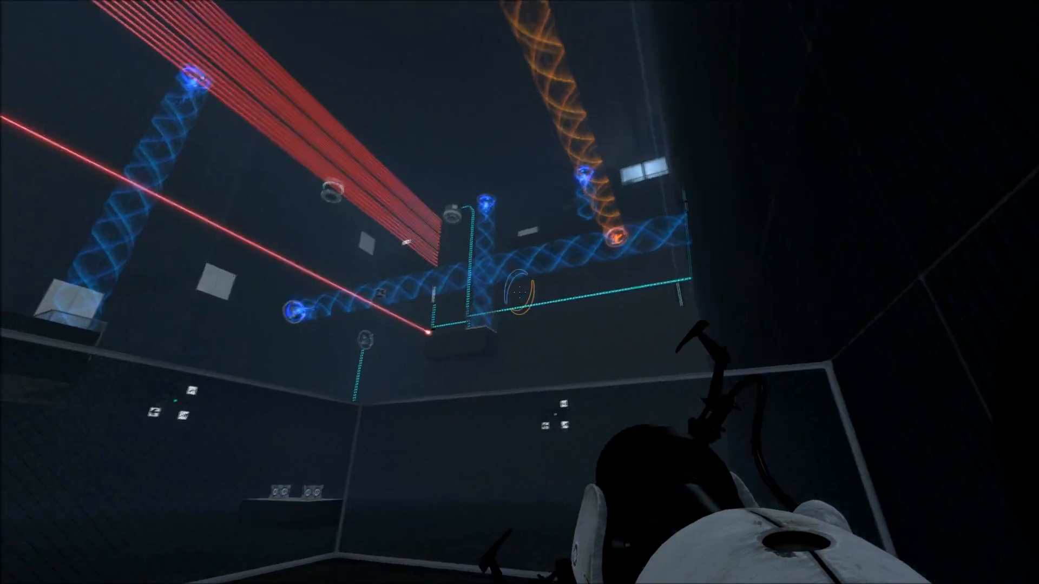
pyautogui.moveTo(520, 293)
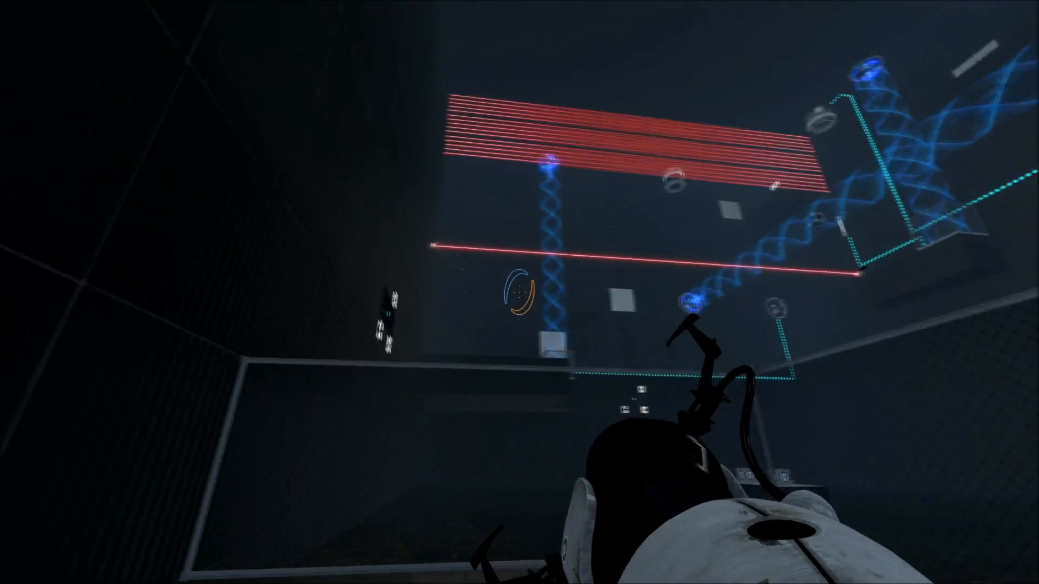
pyautogui.moveTo(519, 292)
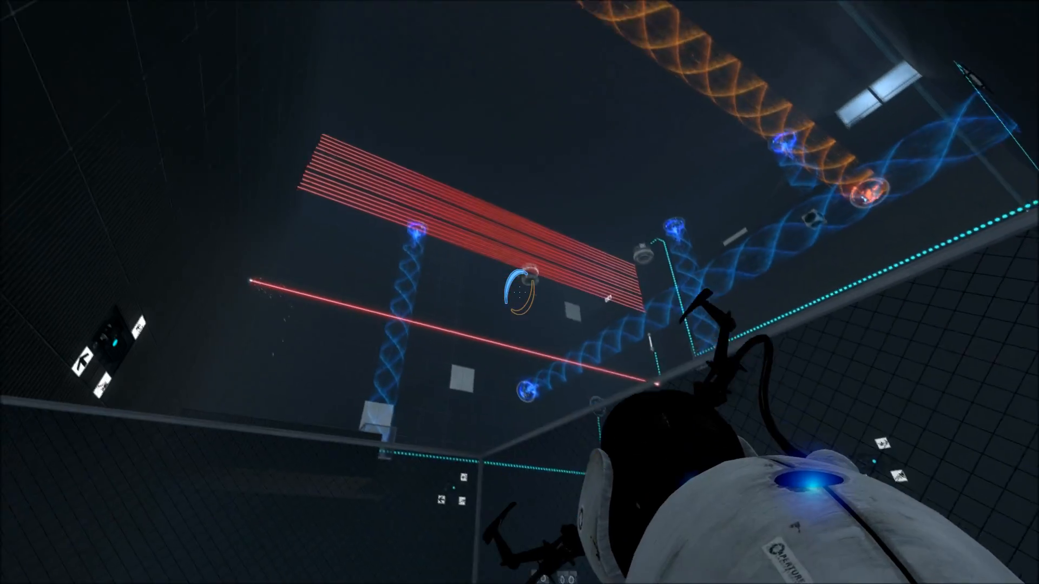
pyautogui.moveTo(520, 292)
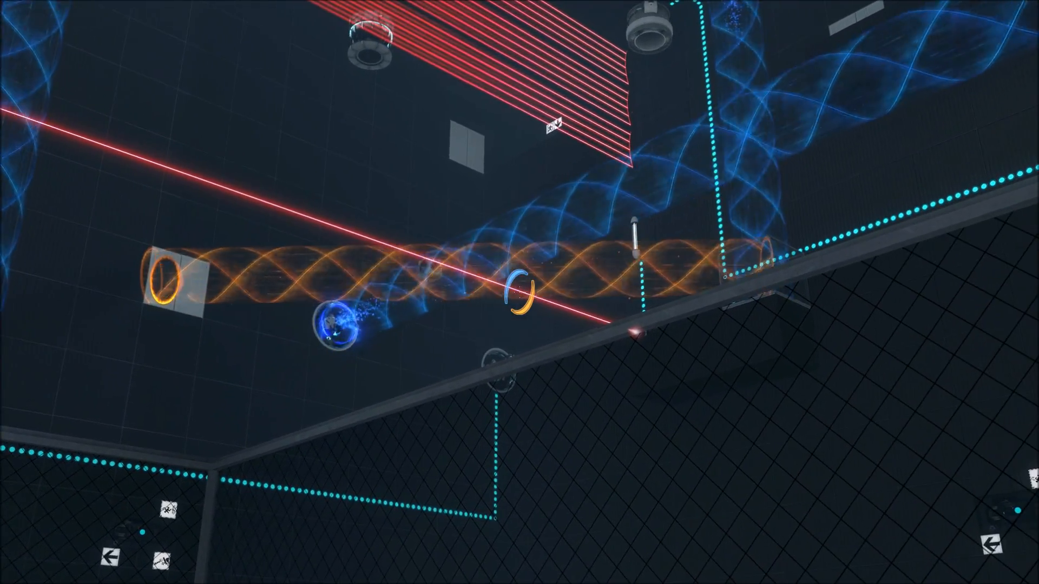
pyautogui.moveTo(519, 292)
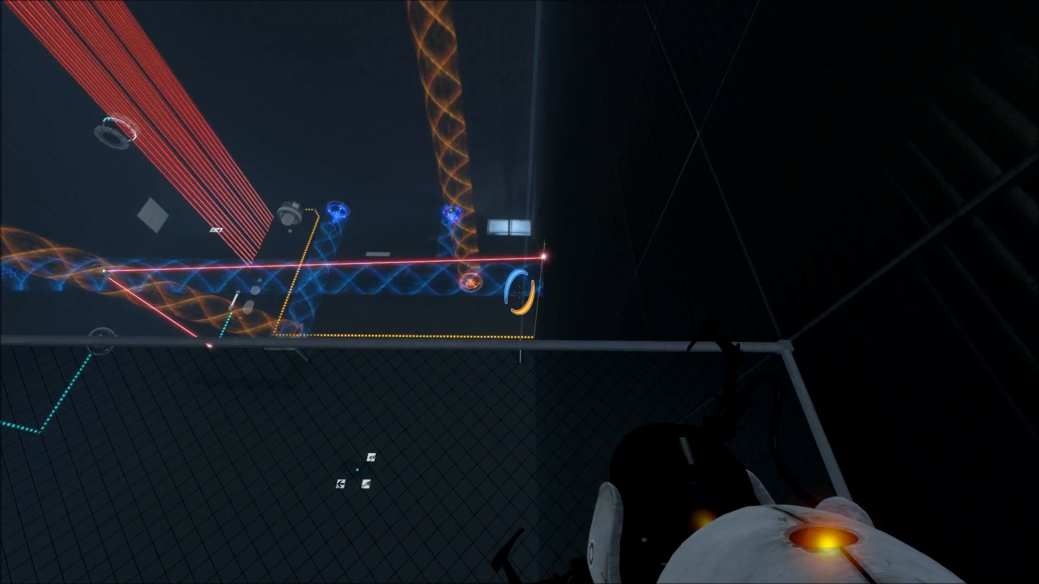
pyautogui.moveTo(519, 292)
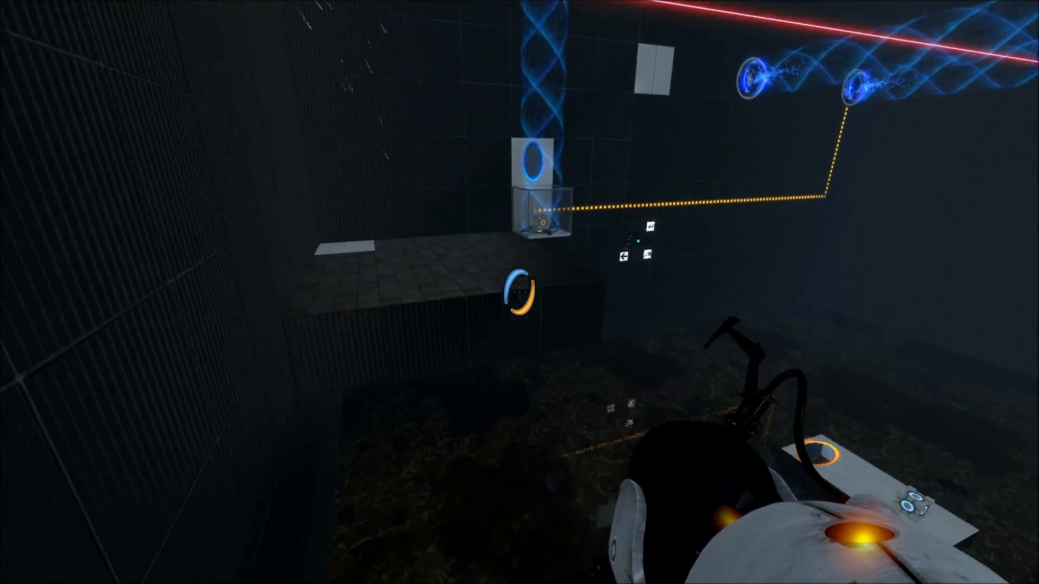
pyautogui.moveTo(519, 292)
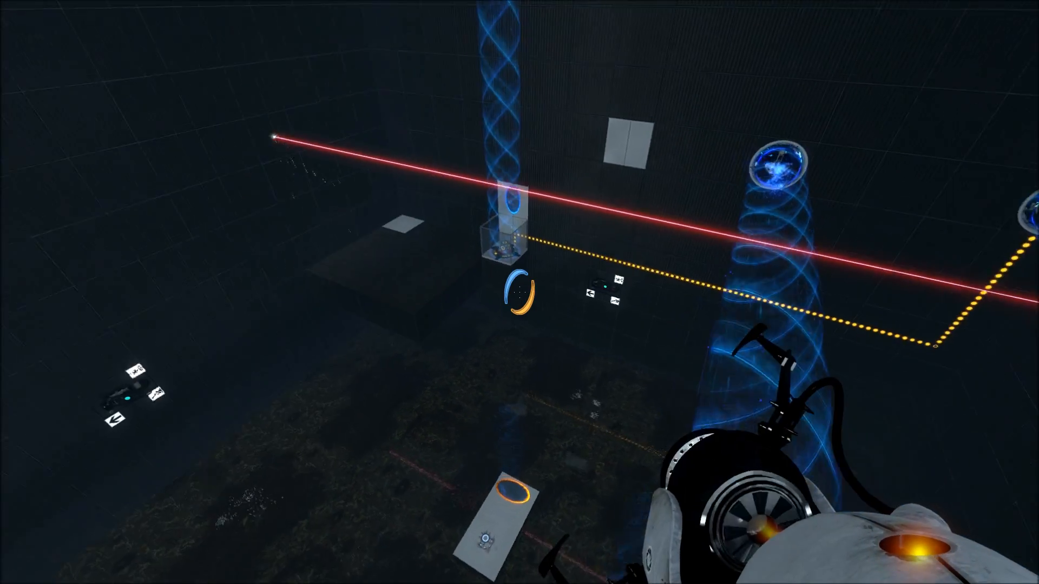
pyautogui.moveTo(519, 292)
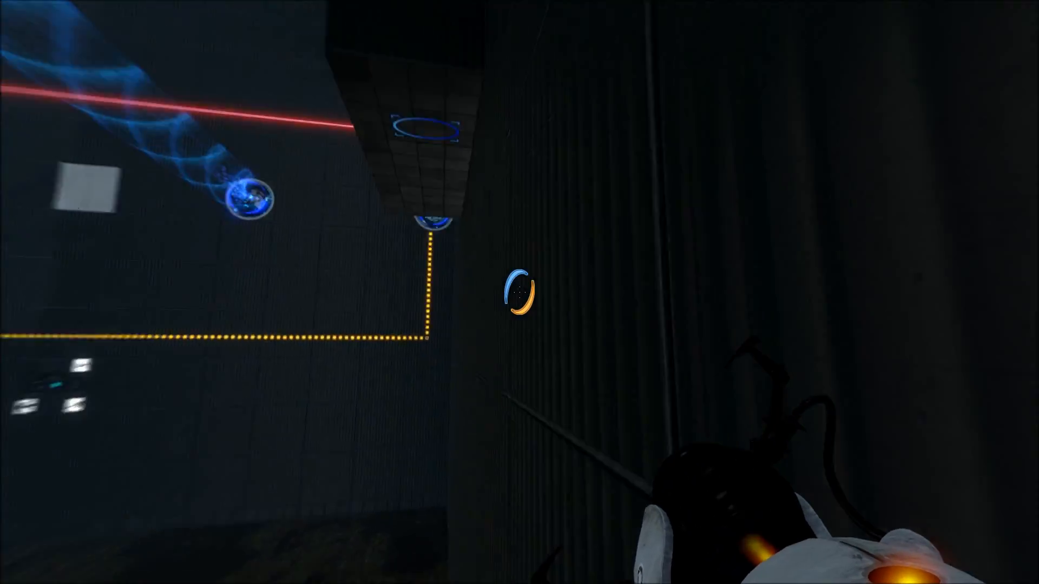
pyautogui.moveTo(519, 292)
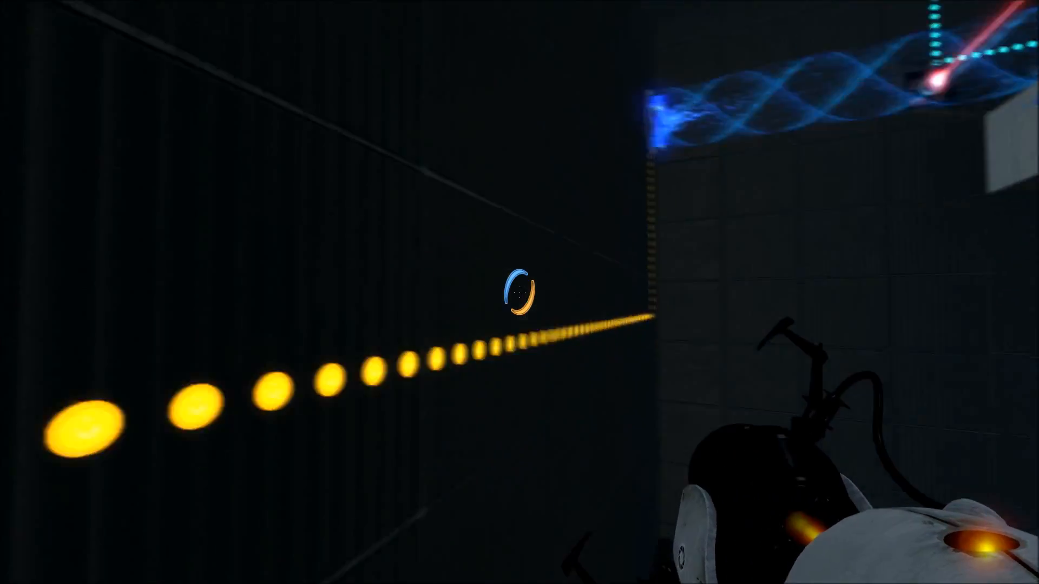
pyautogui.moveTo(520, 292)
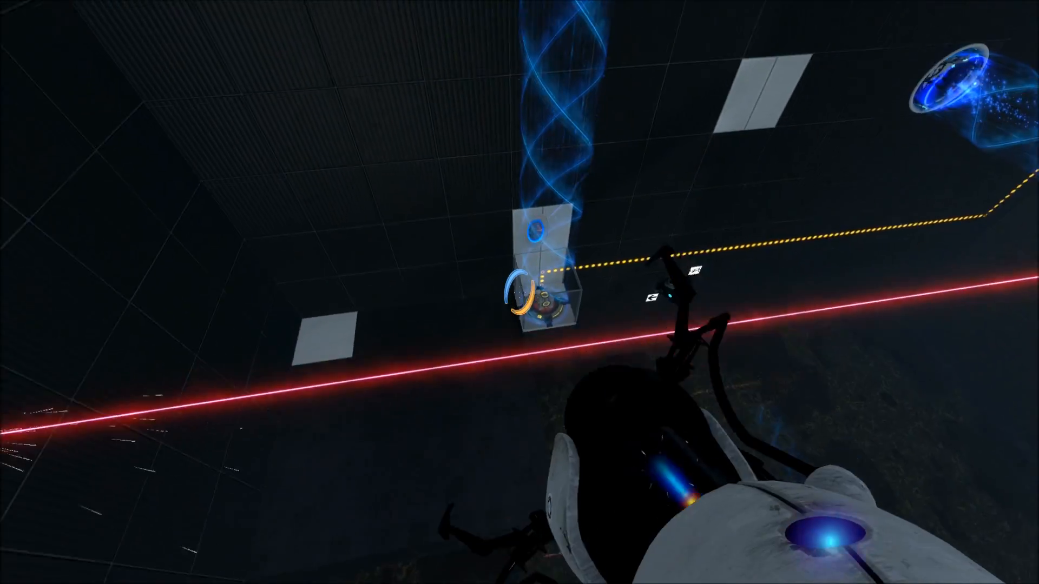